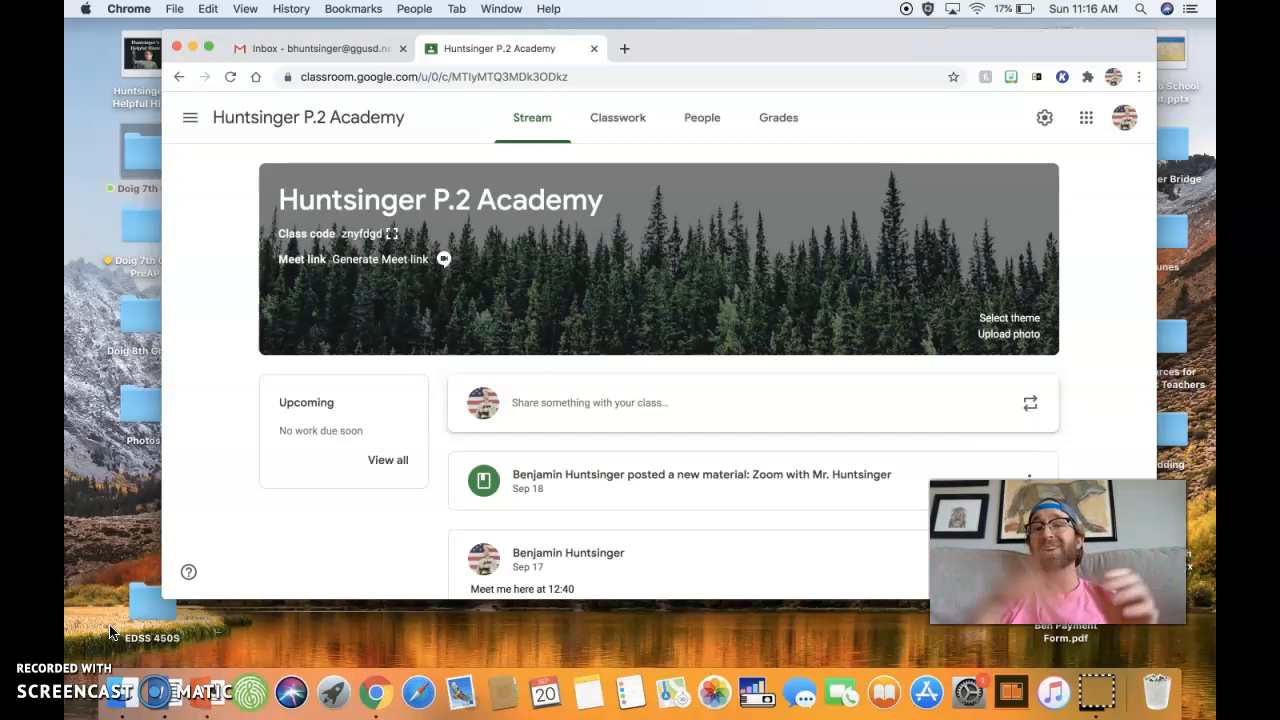
mouse_move(675, 103)
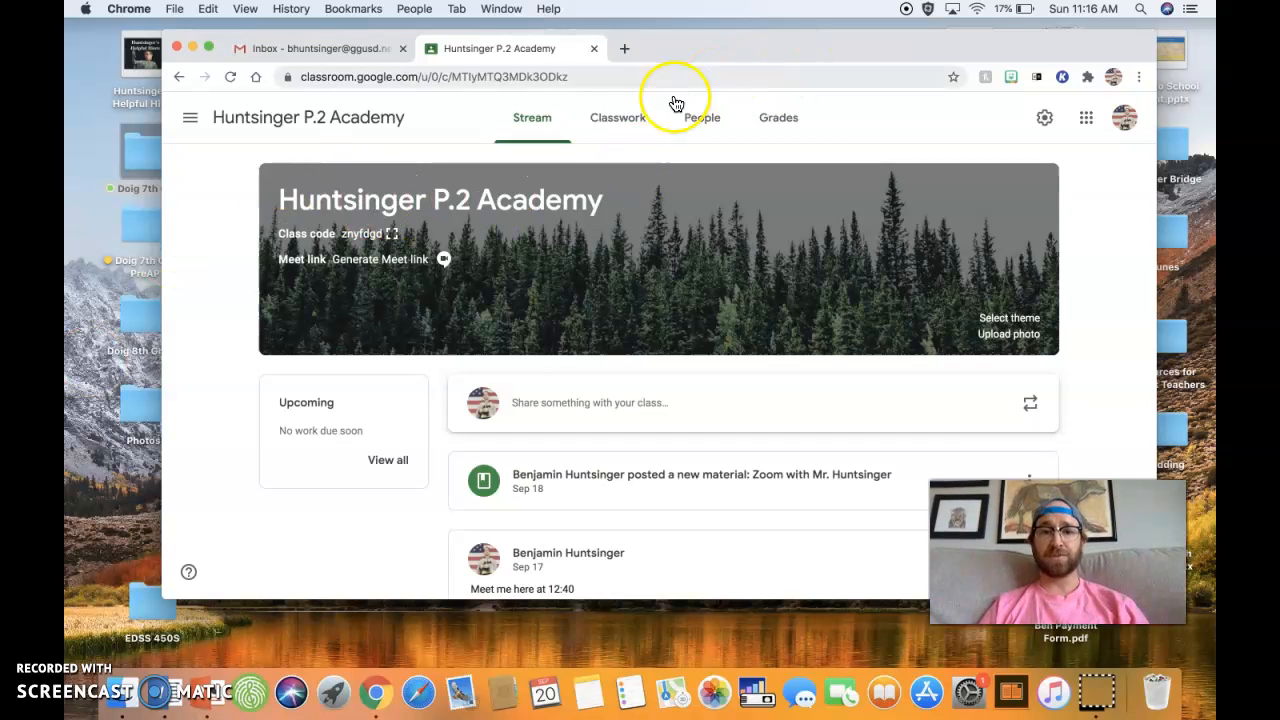
Open the Classwork list and expand the 9/21-9/25 Binder Check assignment
click(617, 117)
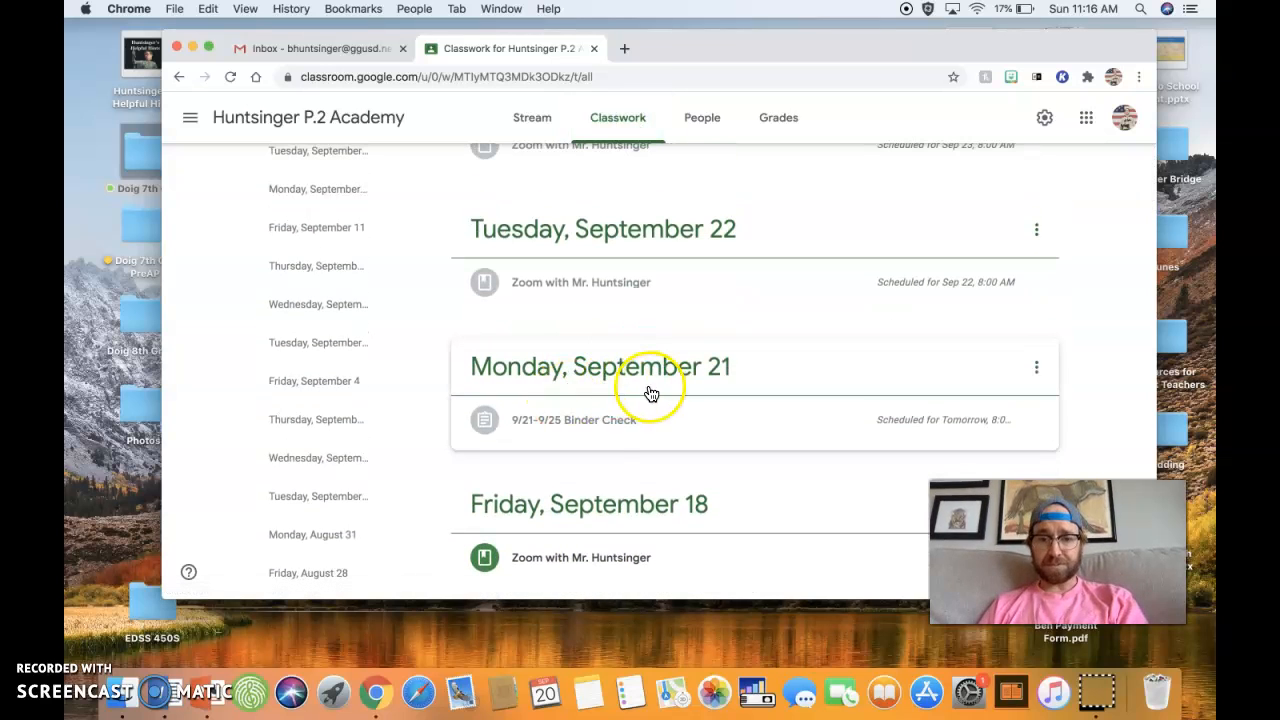
mouse_move(525, 435)
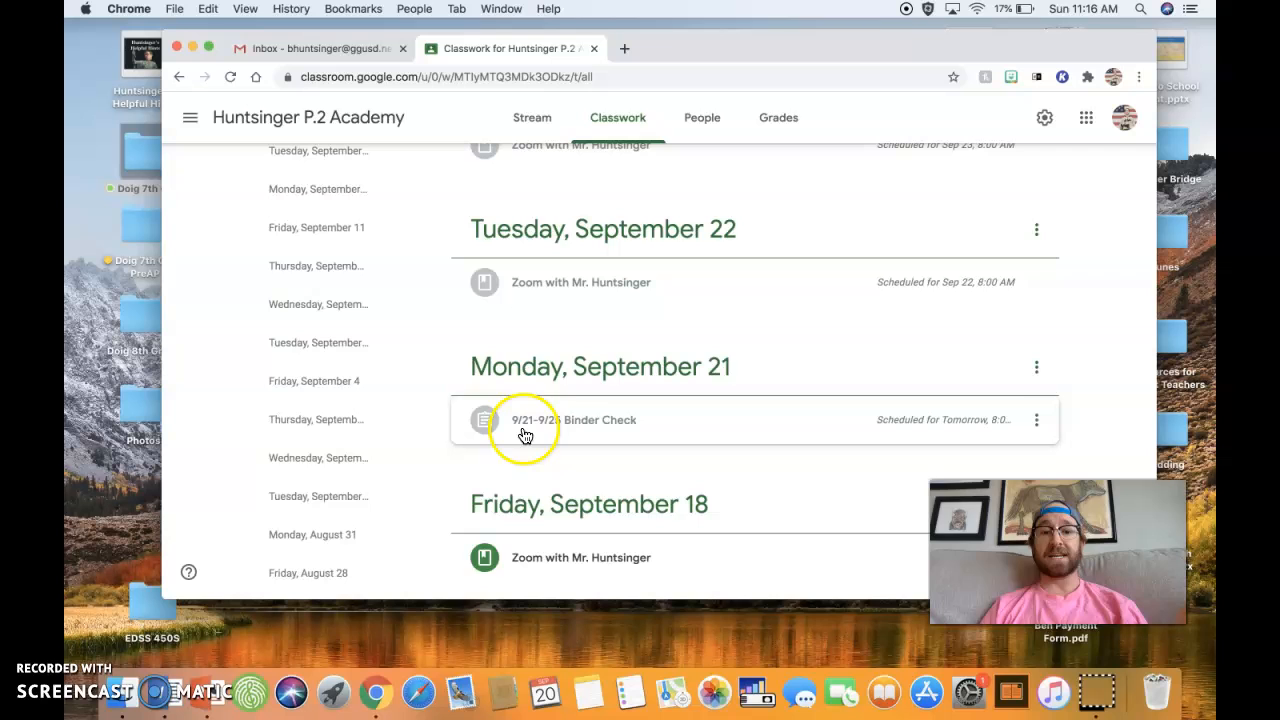
click(573, 419)
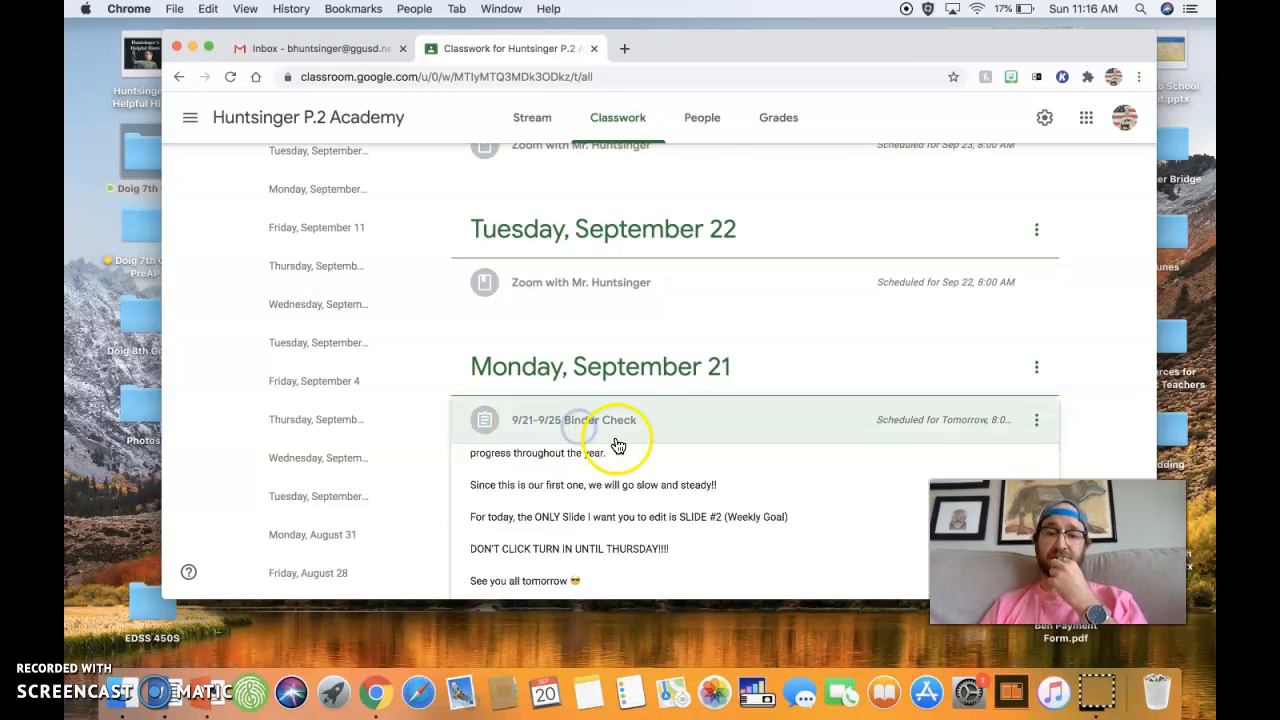
Scroll through the Binder Check instructions to the attached 9/21-9/25 Binder file
scroll(down, 3)
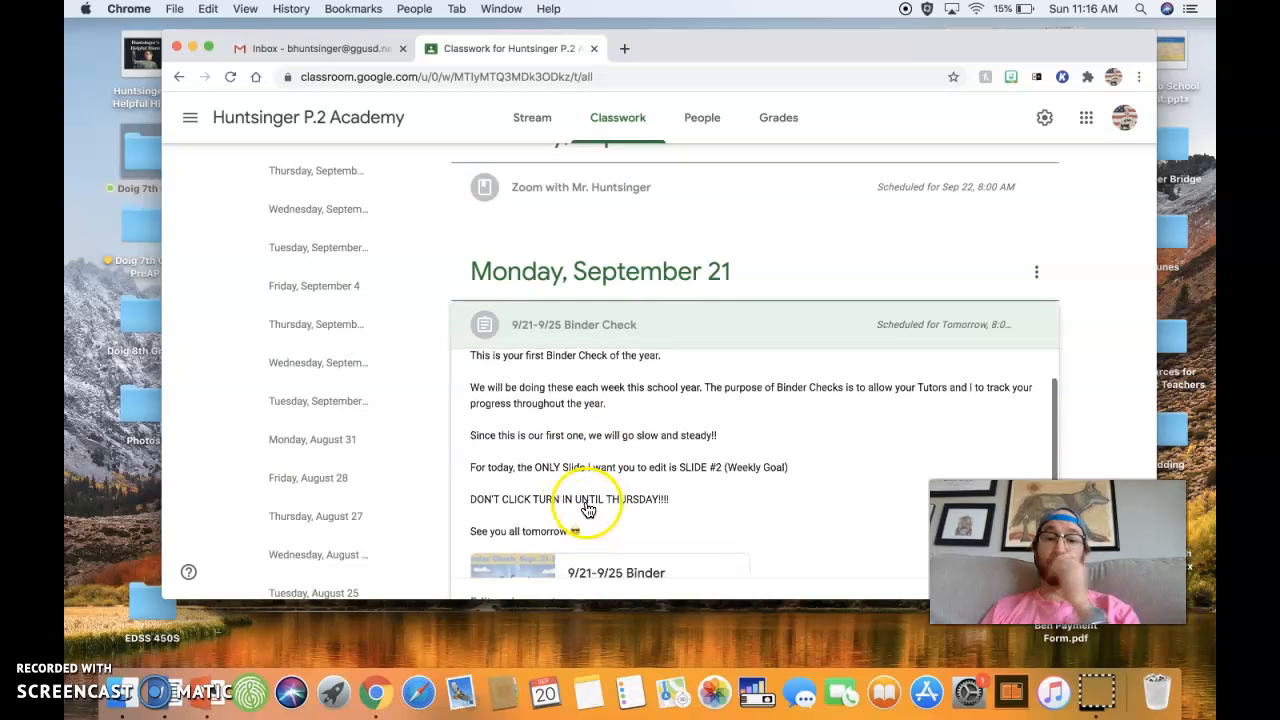
scroll(down, 3)
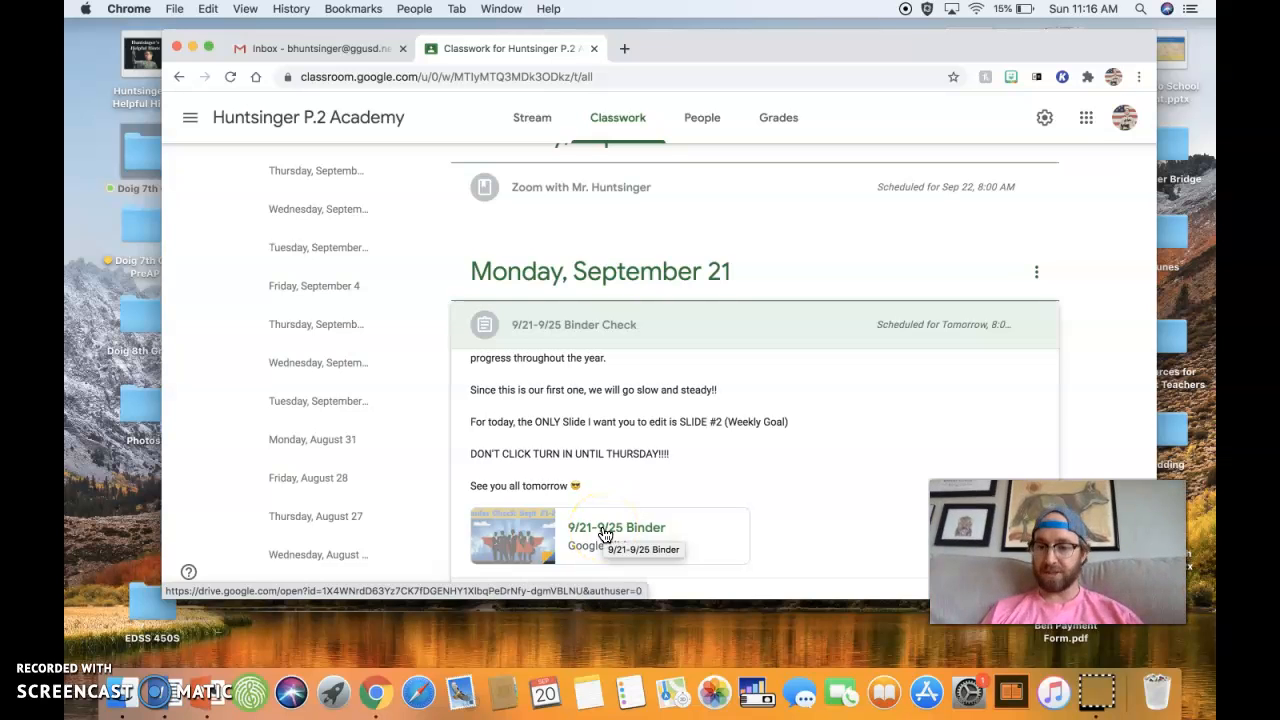
Open the attached 9/21-9/25 Binder deck, showing its Binder Check: Sept. 21-25 title slide
click(615, 535)
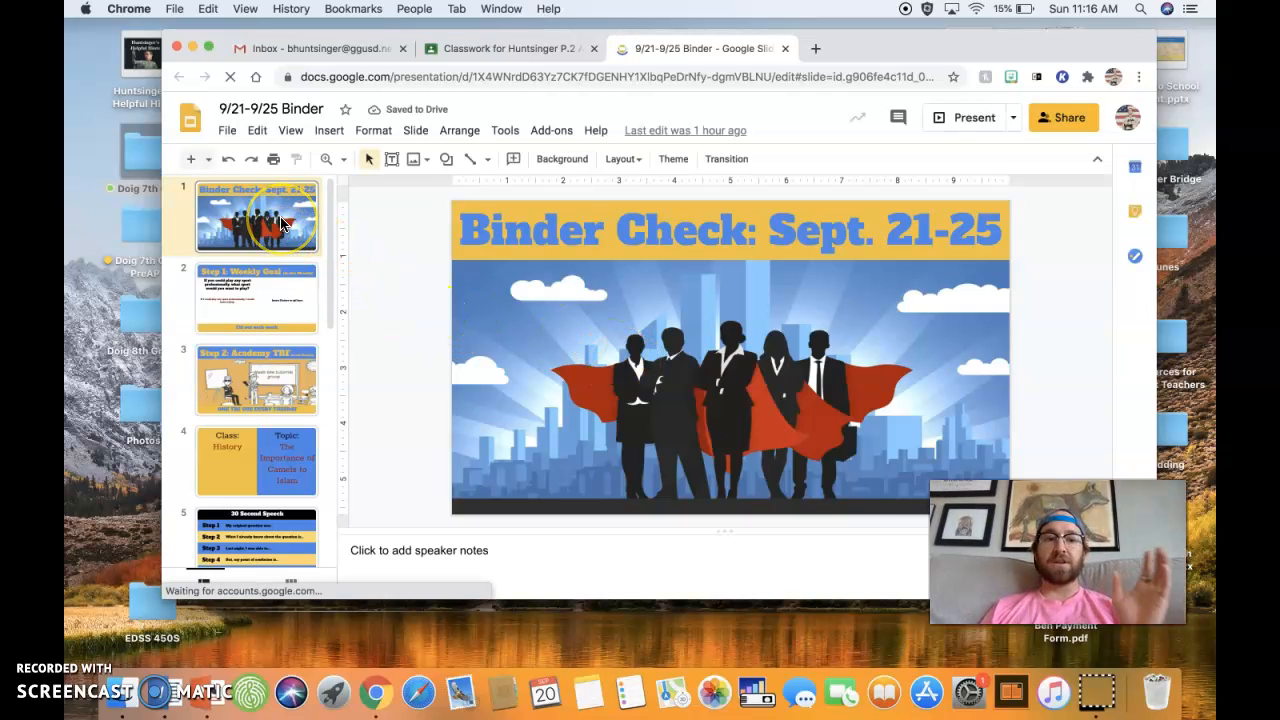
scroll(down, 3)
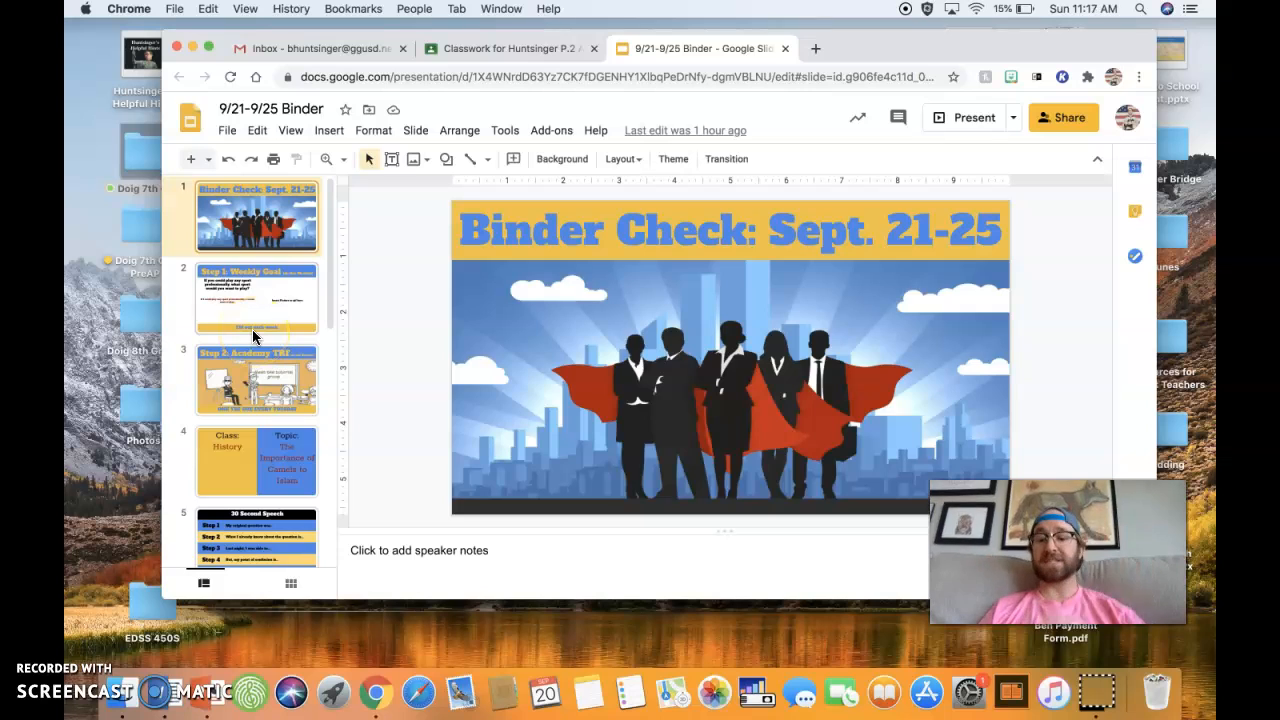
Review the Step 1: Weekly Goal slide and its picture placeholder, then open Step 2: Academy TRF
click(257, 297)
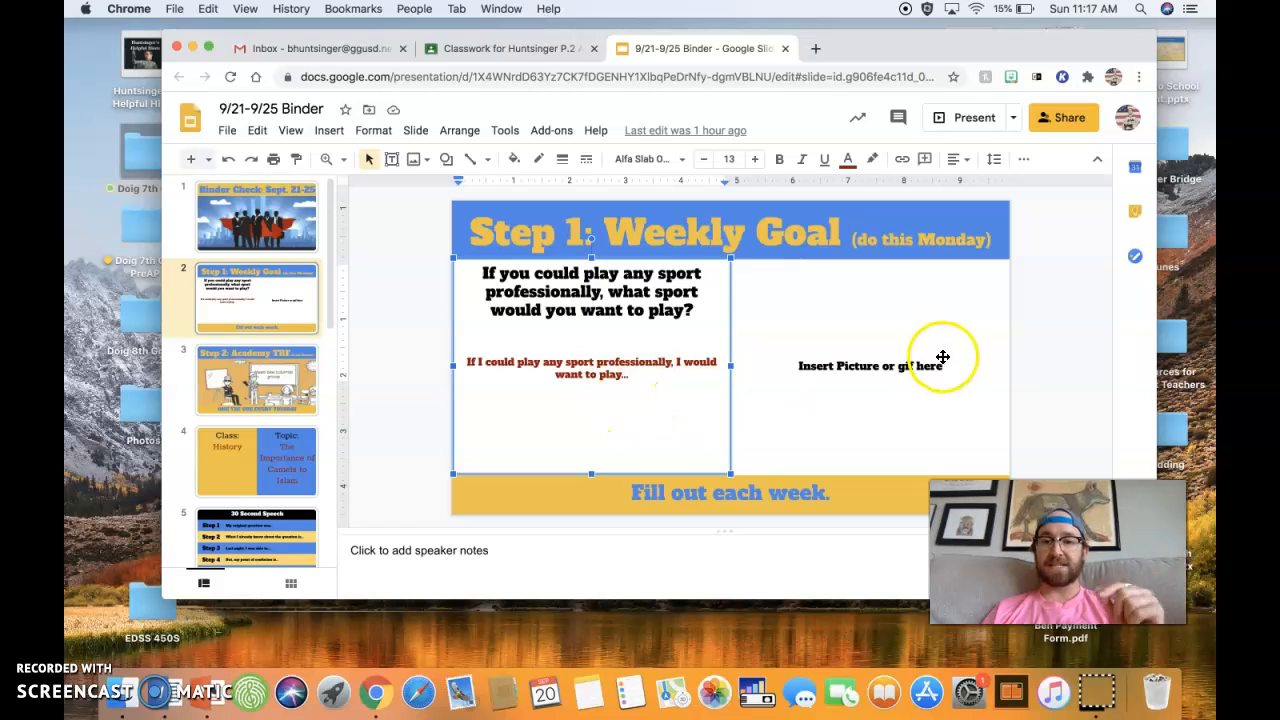
click(885, 365)
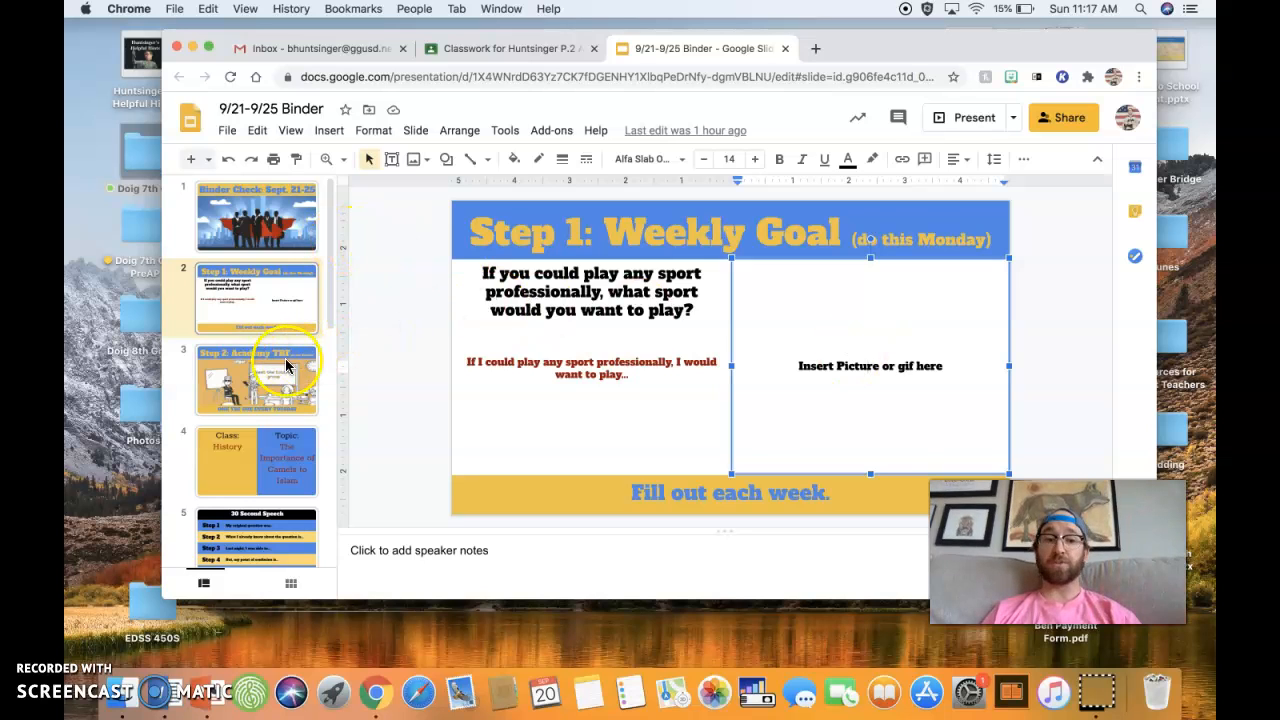
click(256, 378)
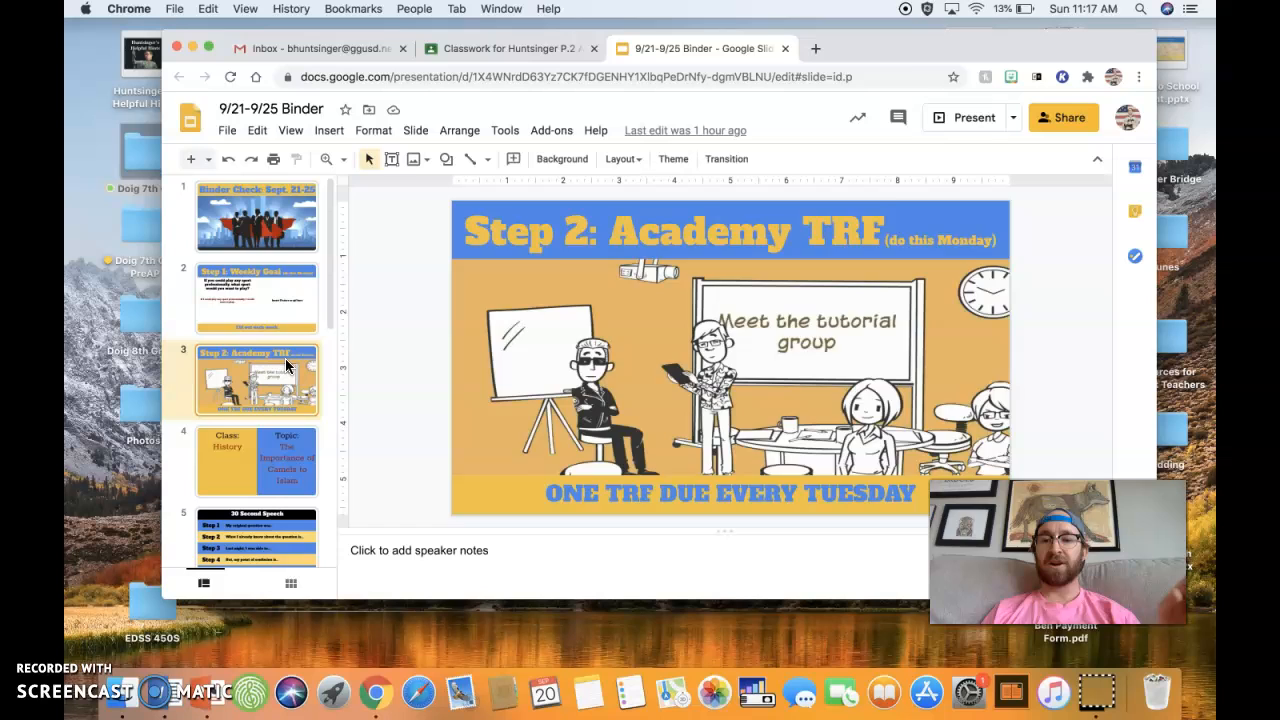
Page through the Original Question and tutor-graded slides to Step 3: Agenda
click(257, 461)
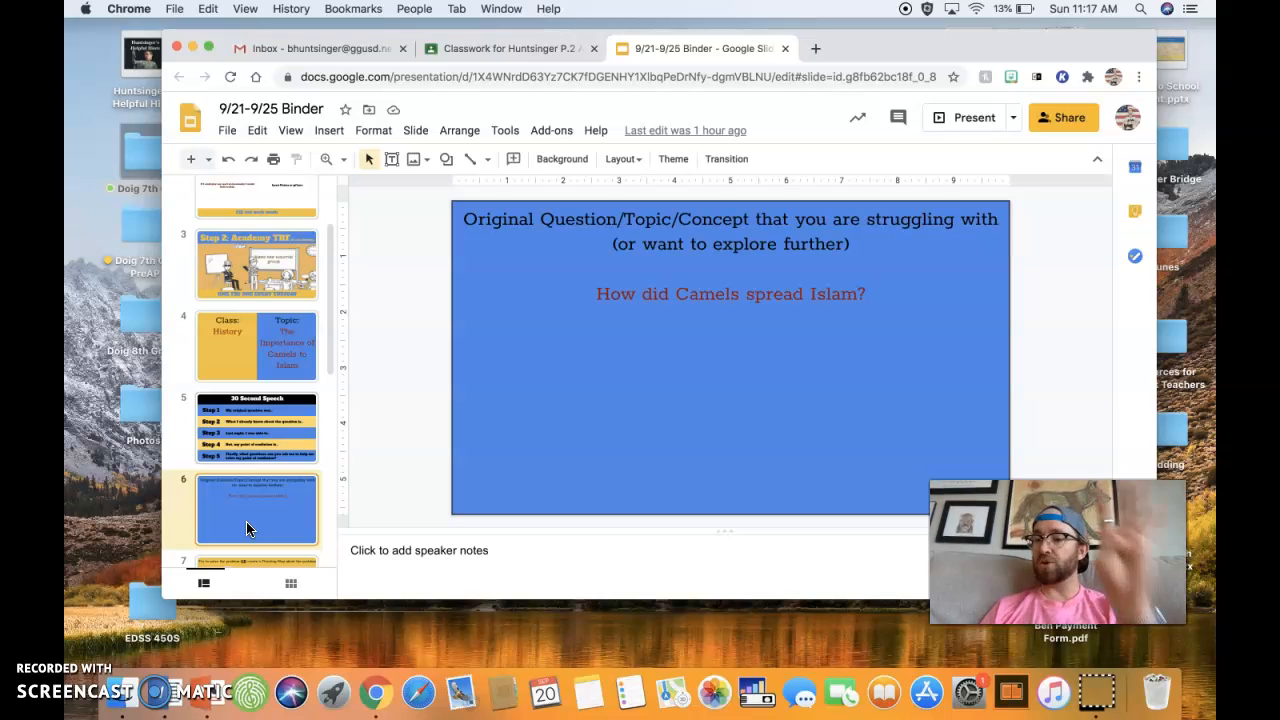
click(256, 508)
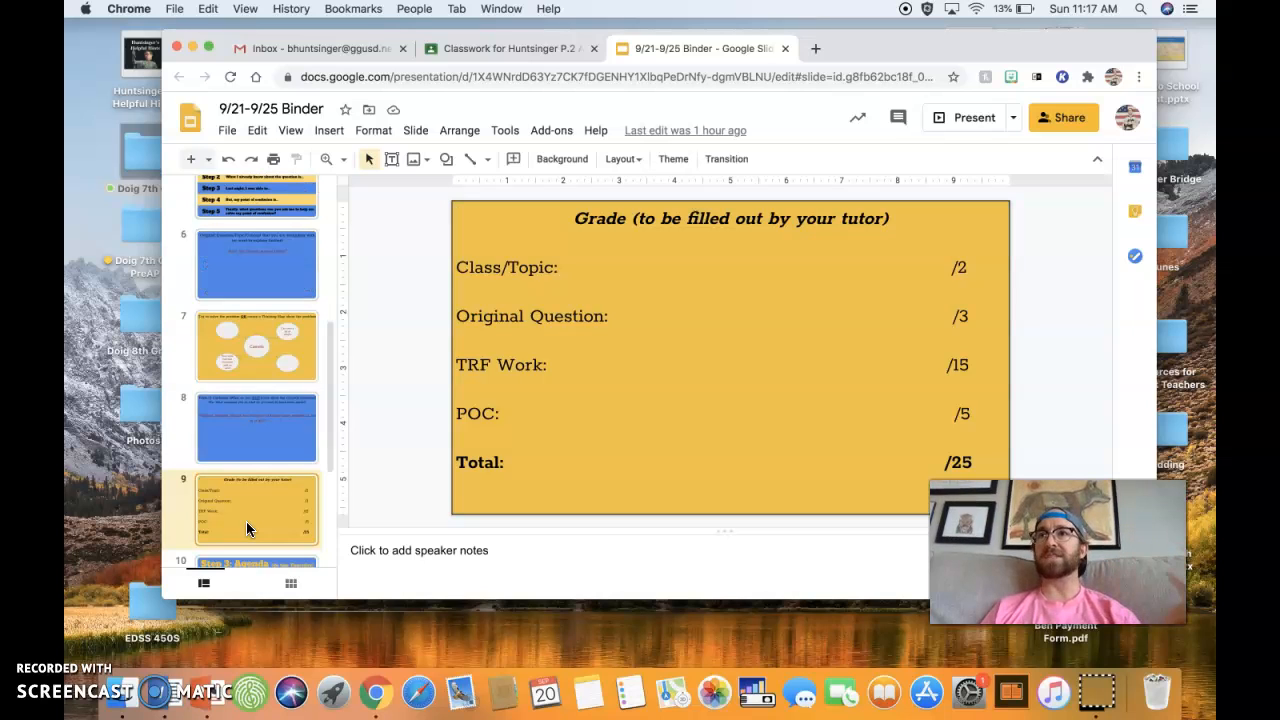
click(257, 510)
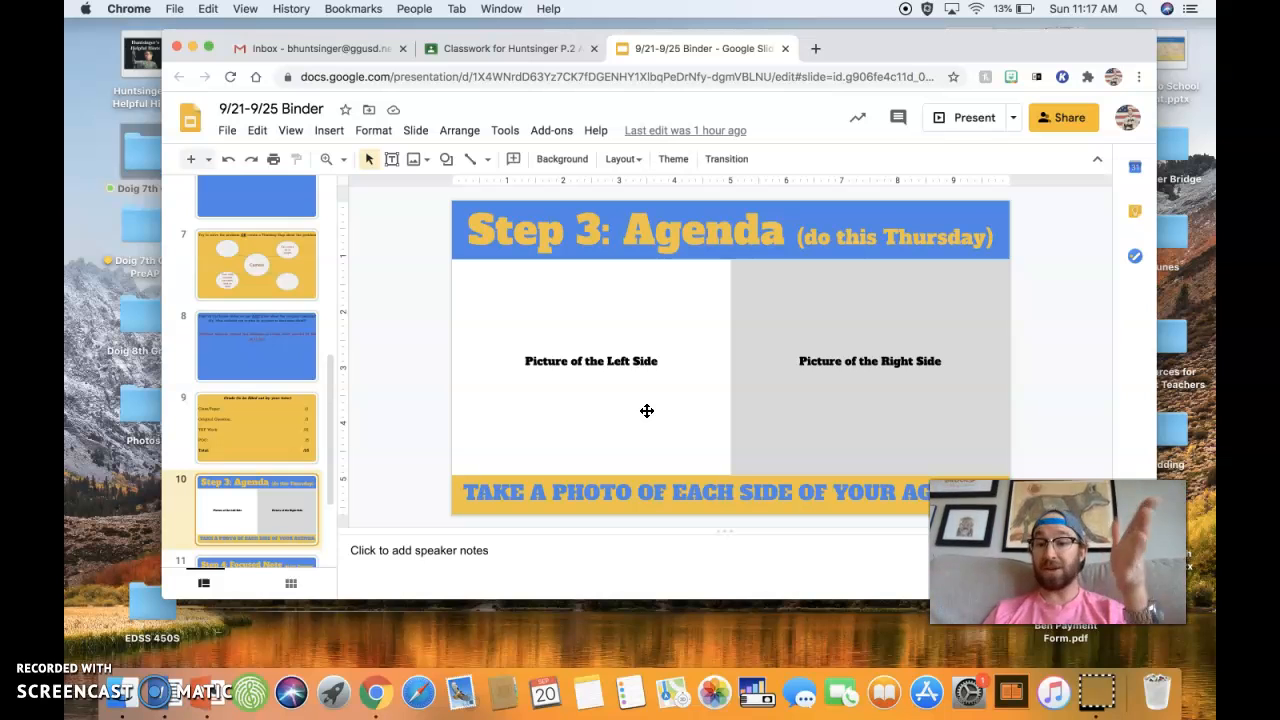
View Step 4: Focused Note and Focused Note #1, then scroll the filmstrip back up
click(256, 510)
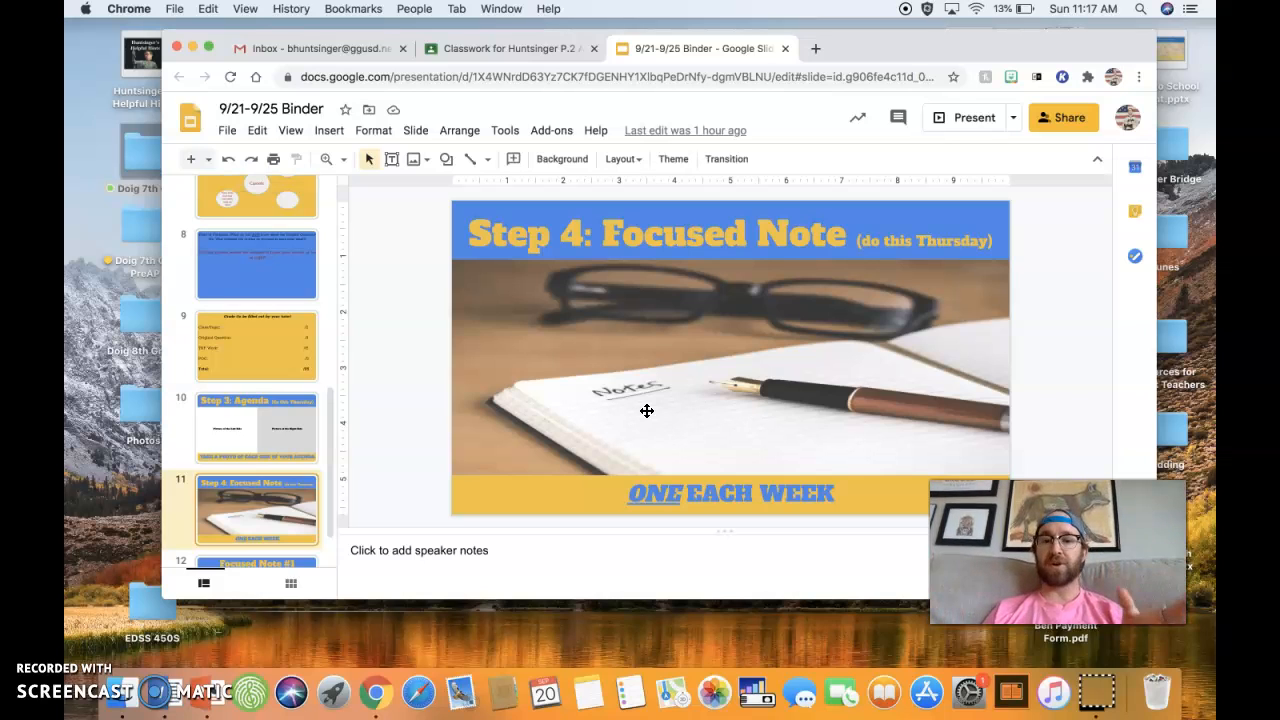
click(256, 525)
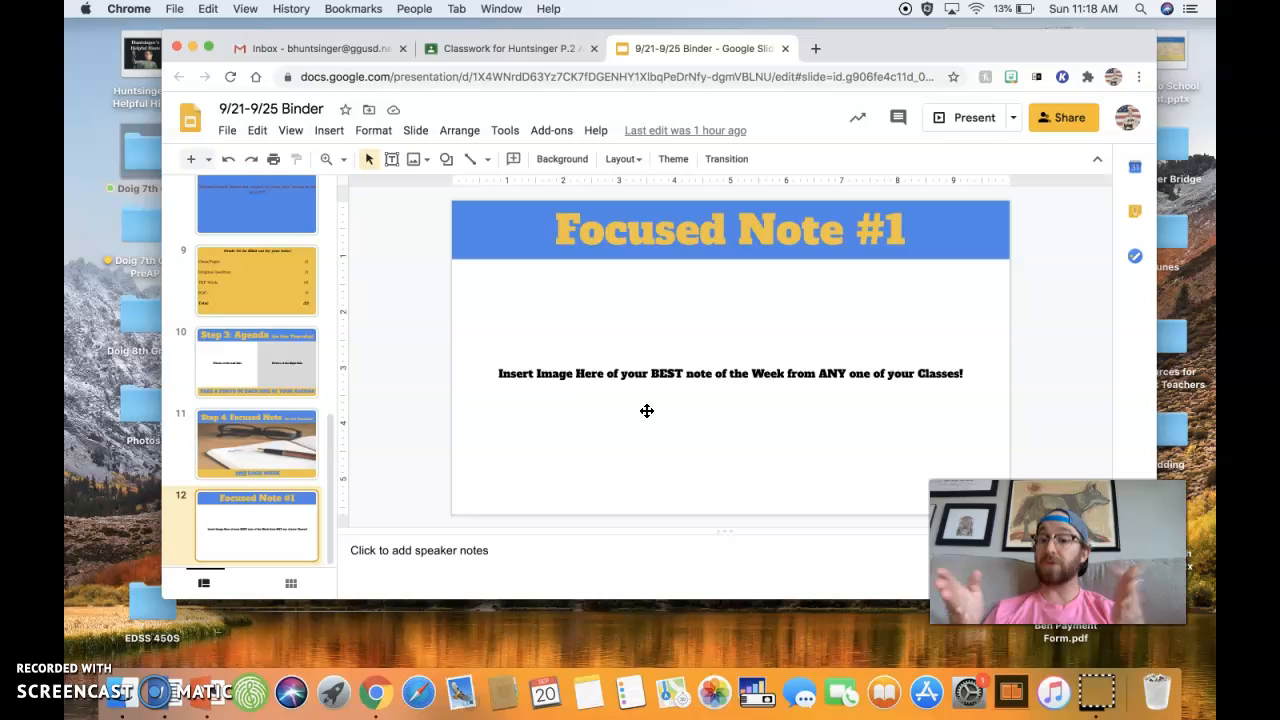
mouse_move(951, 289)
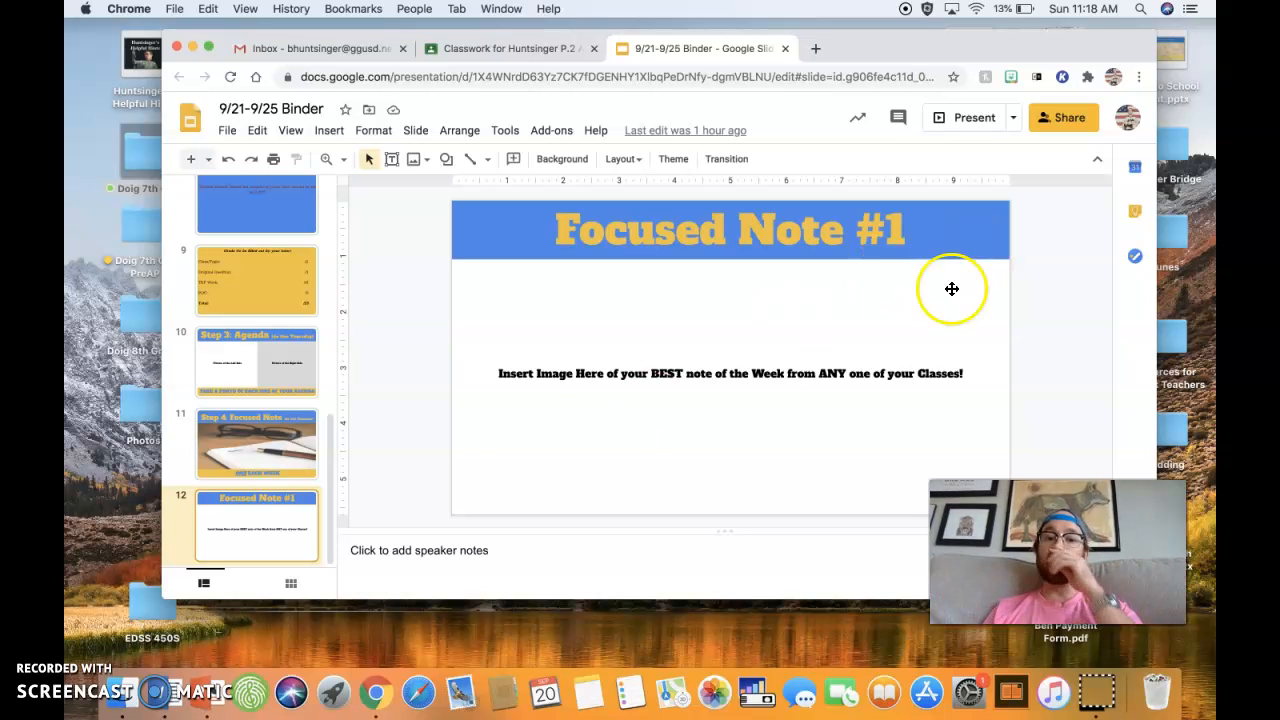
mouse_move(716, 411)
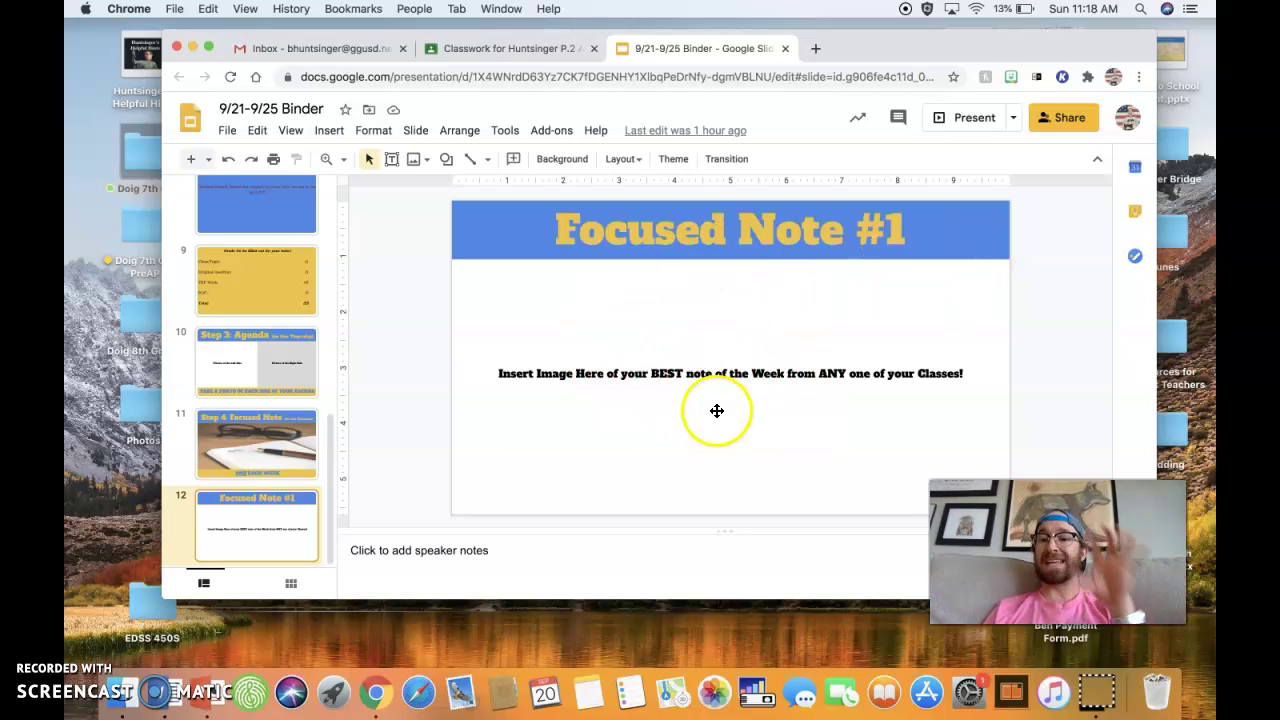
scroll(up, 3)
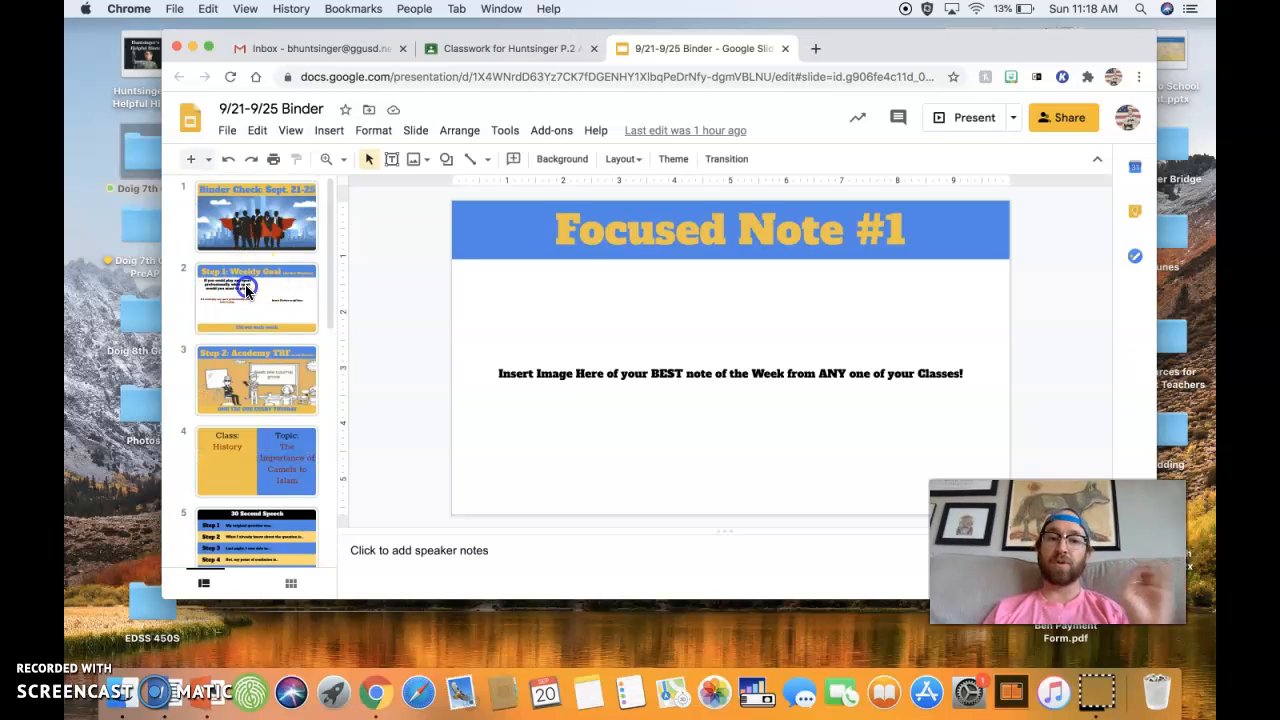
Select the slide 2 thumbnail to show Step 1: Weekly Goal again
click(256, 296)
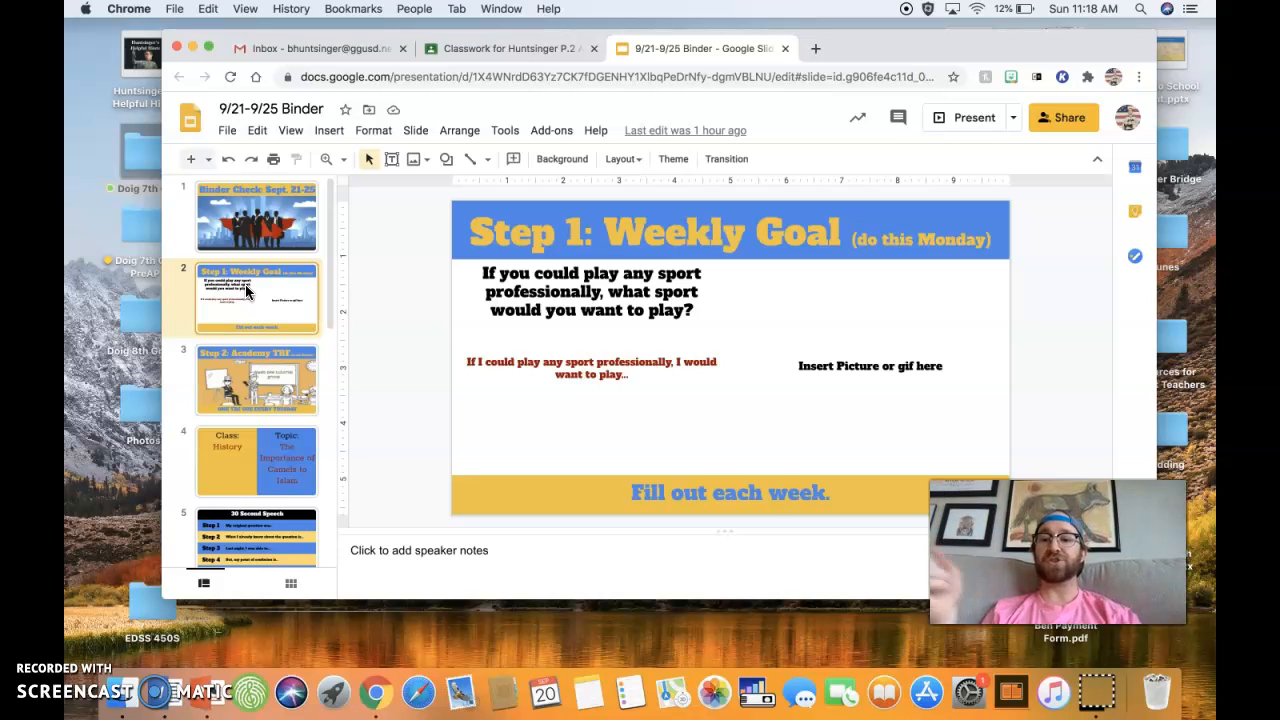
mouse_move(88, 625)
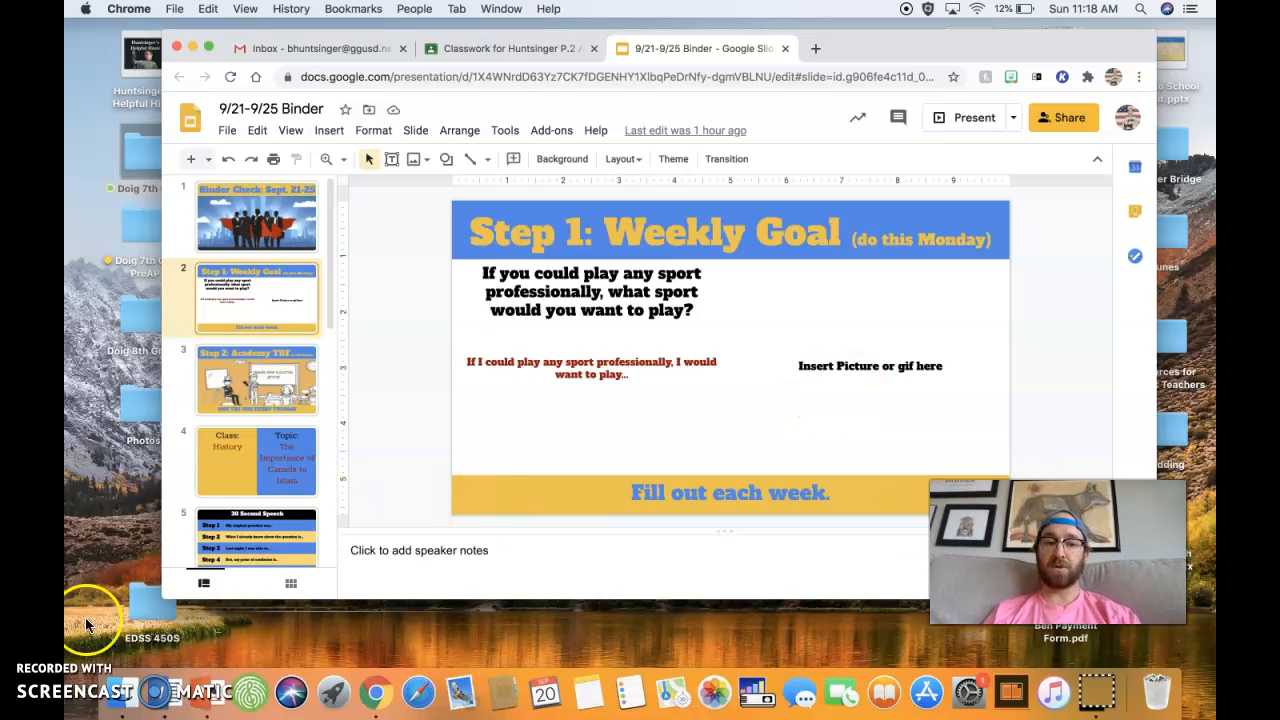